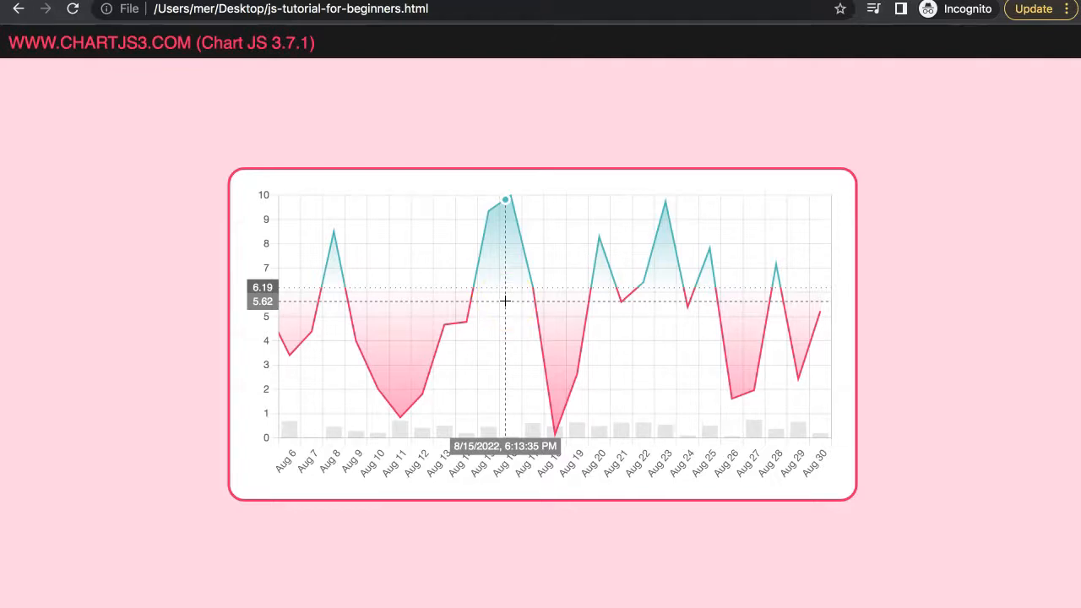
mouse_move(519, 340)
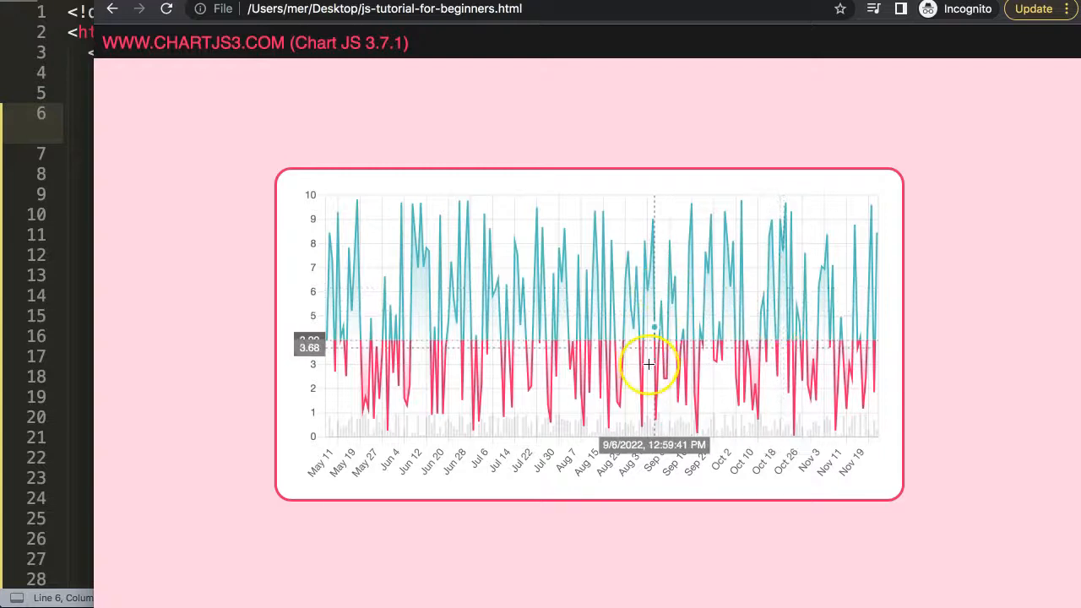
mouse_move(571, 351)
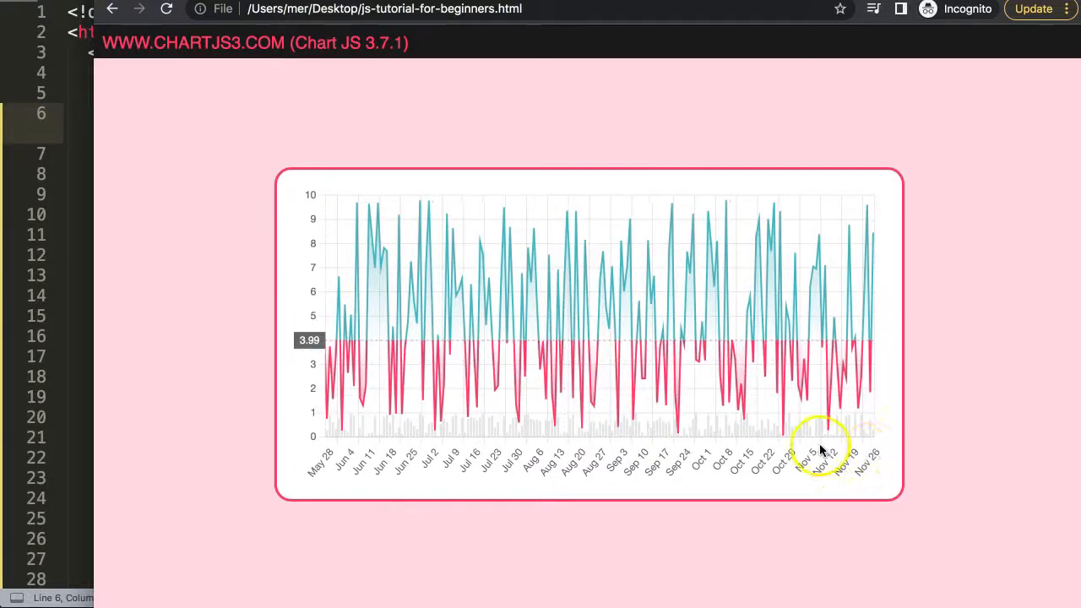
mouse_move(861, 461)
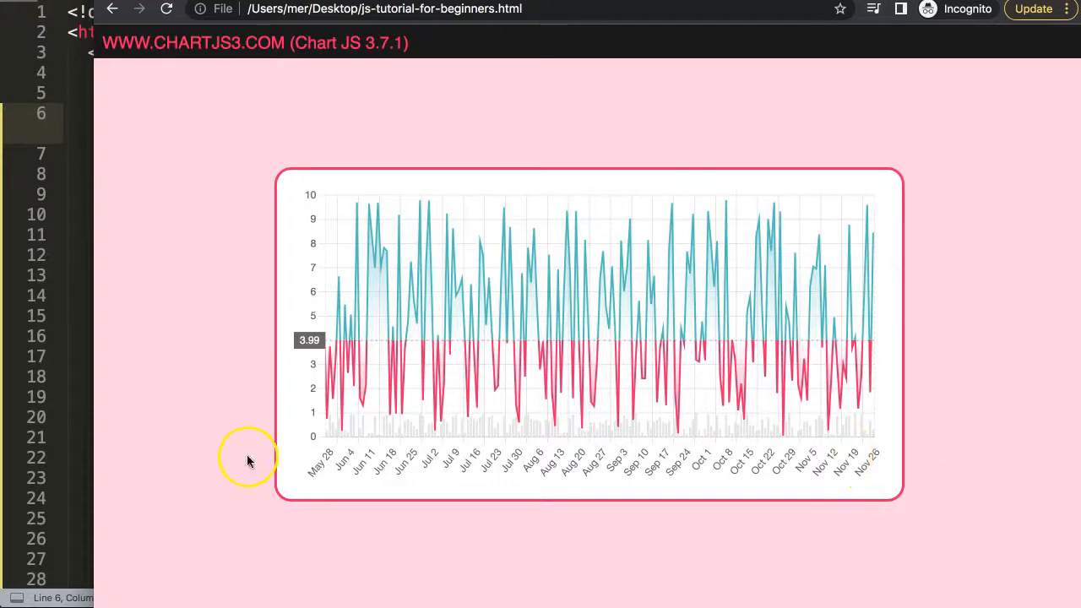
mouse_move(328, 463)
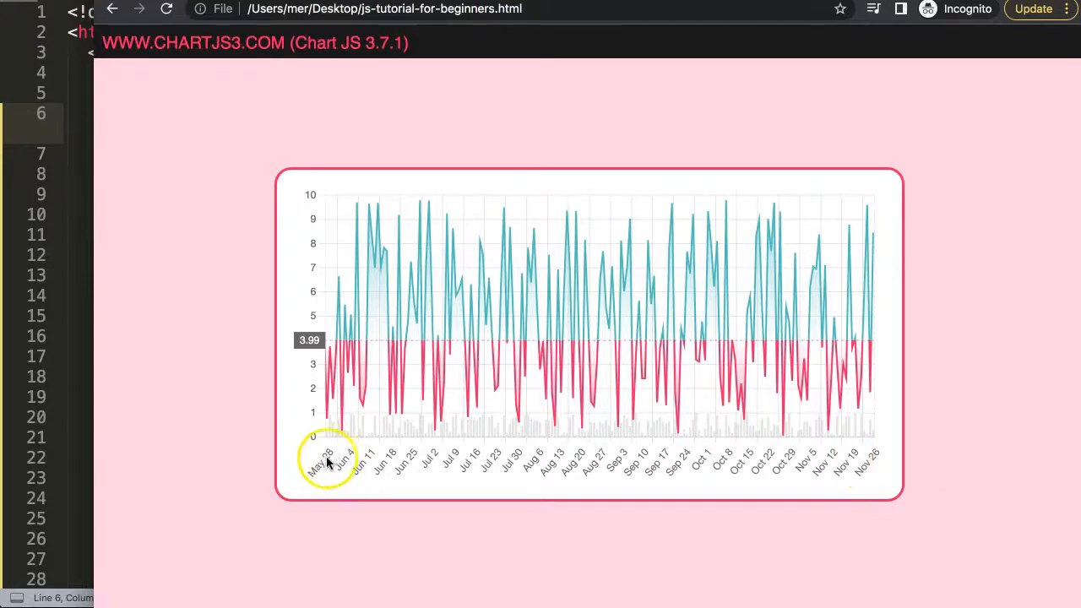
mouse_move(393, 420)
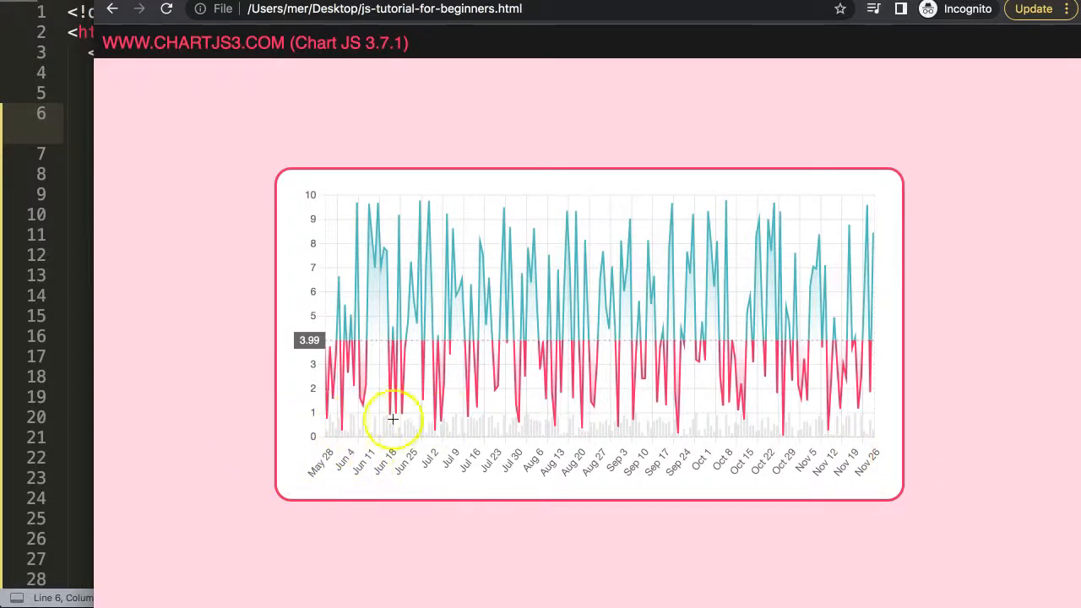
mouse_move(880, 346)
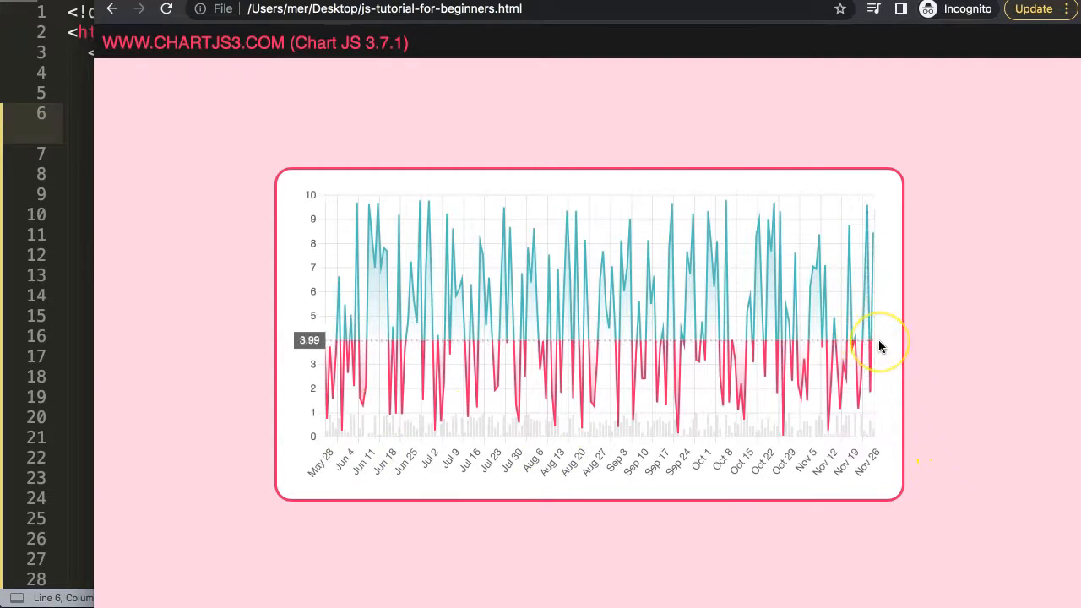
mouse_move(876, 469)
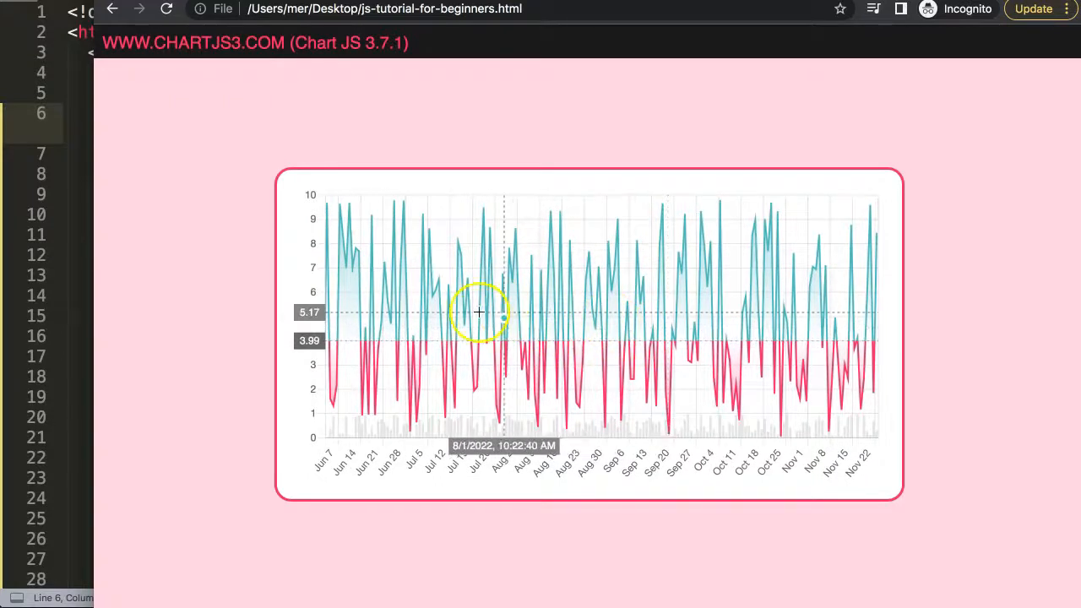
mouse_move(407, 298)
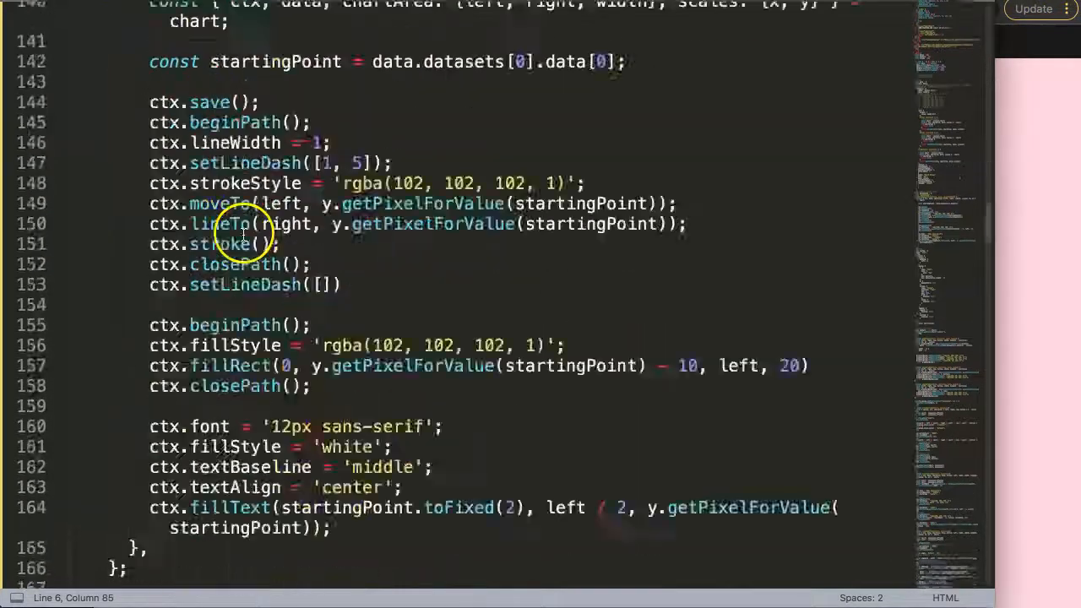
Step: Replace the leftover console.log('hello') line in zoom() with chart.update('none')
scroll(down, 3)
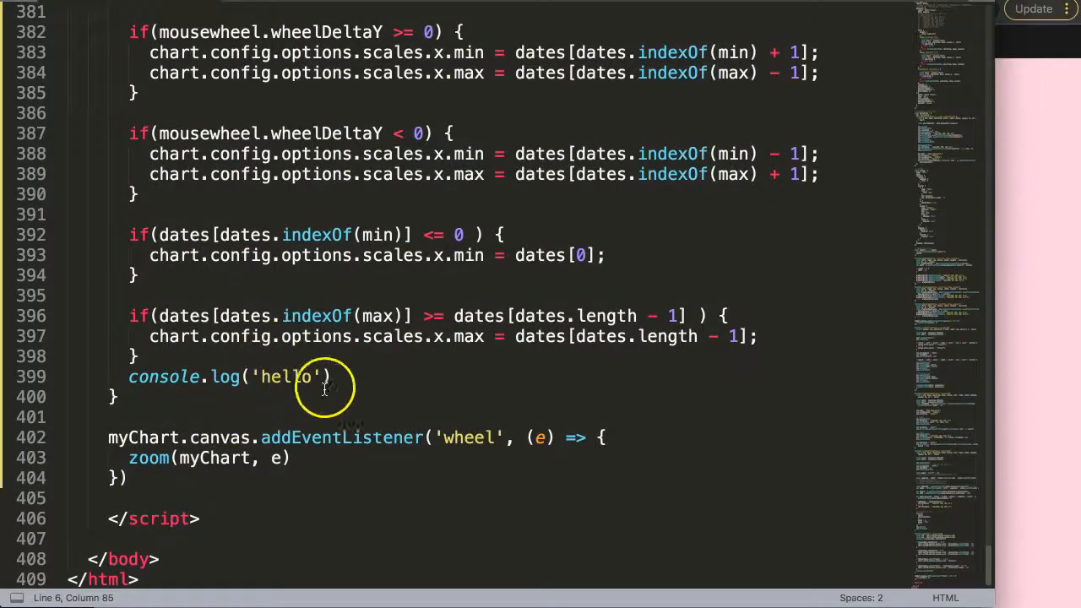
triple_click(228, 377)
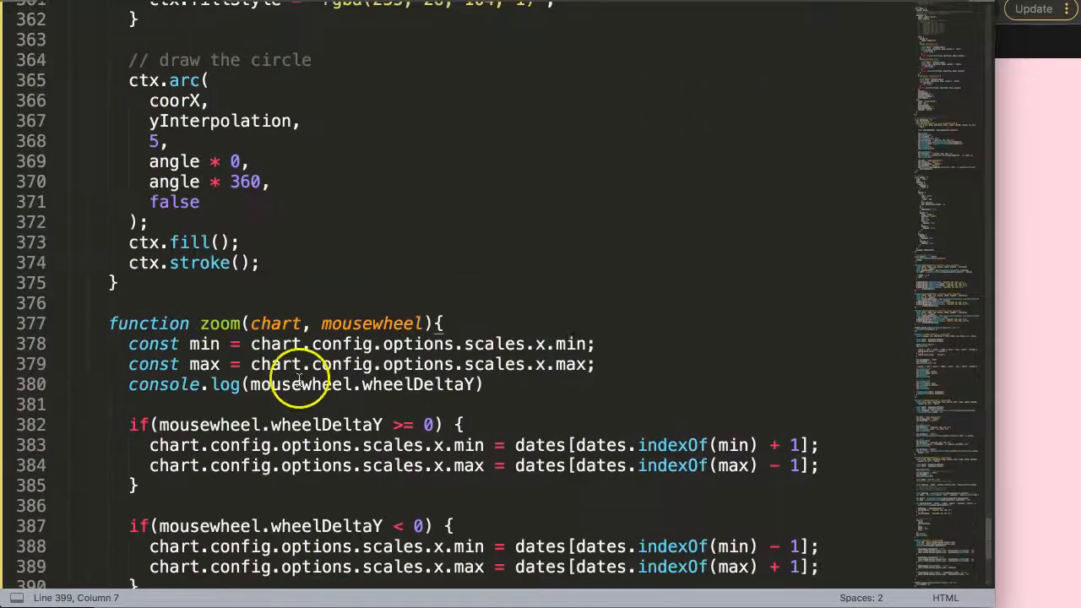
scroll(down, 3)
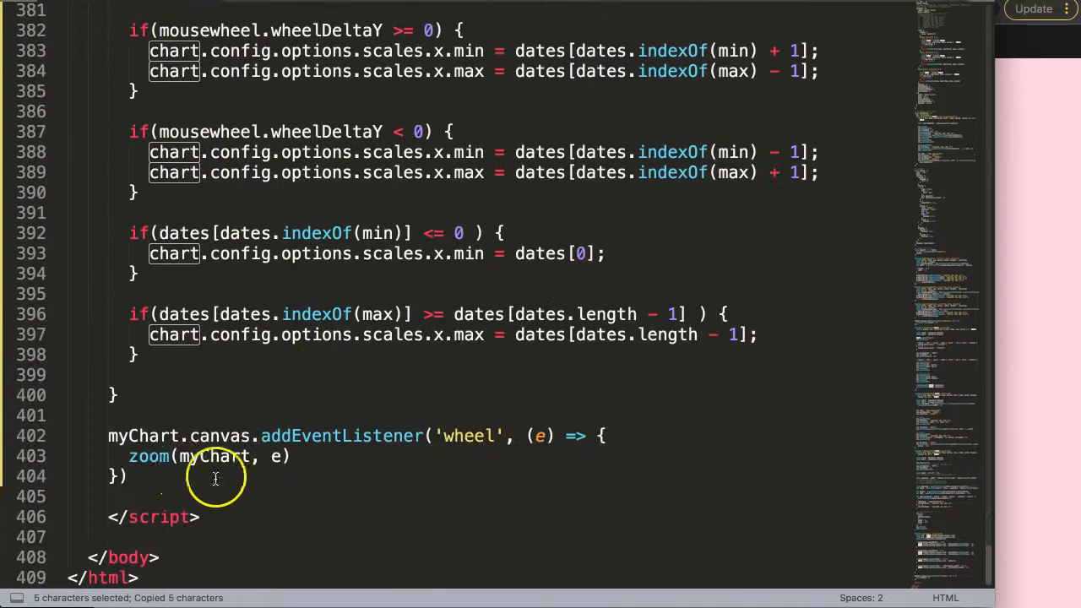
text(chart.update('');)
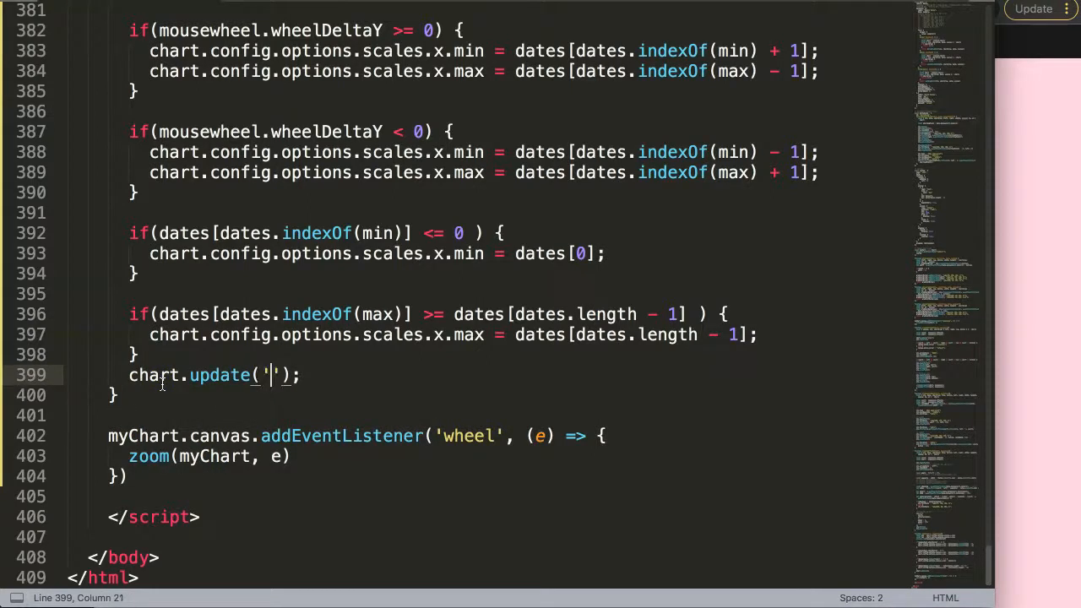
text(none)
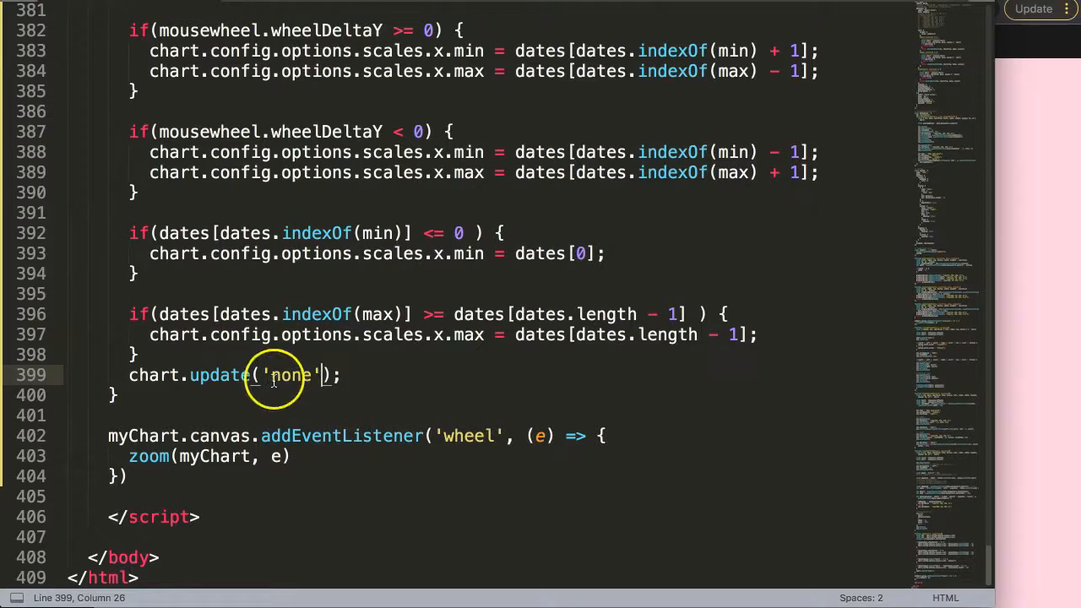
double_click(289, 375)
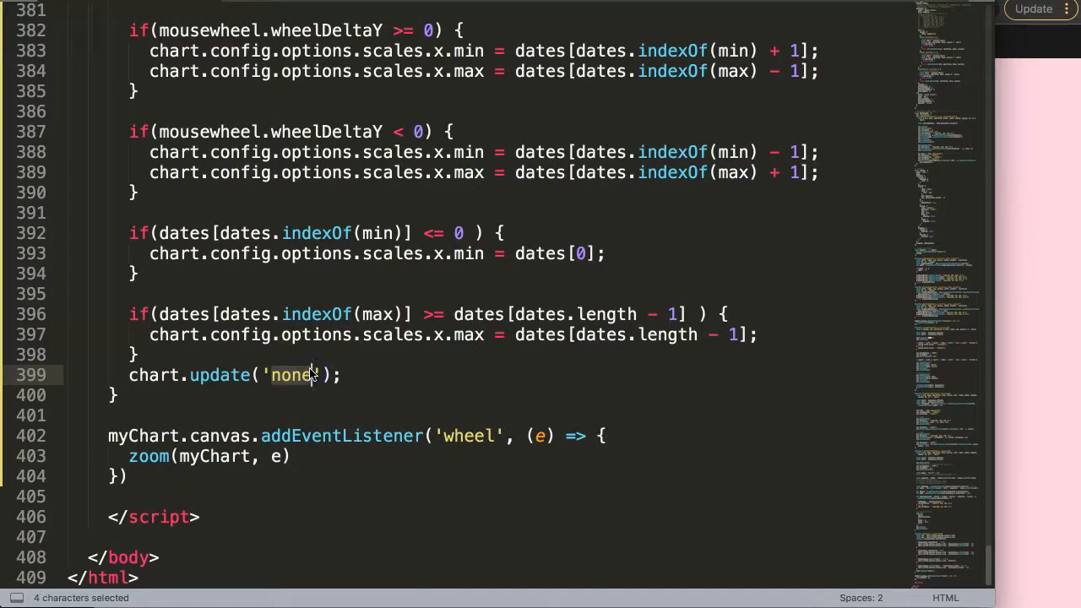
double_click(289, 375)
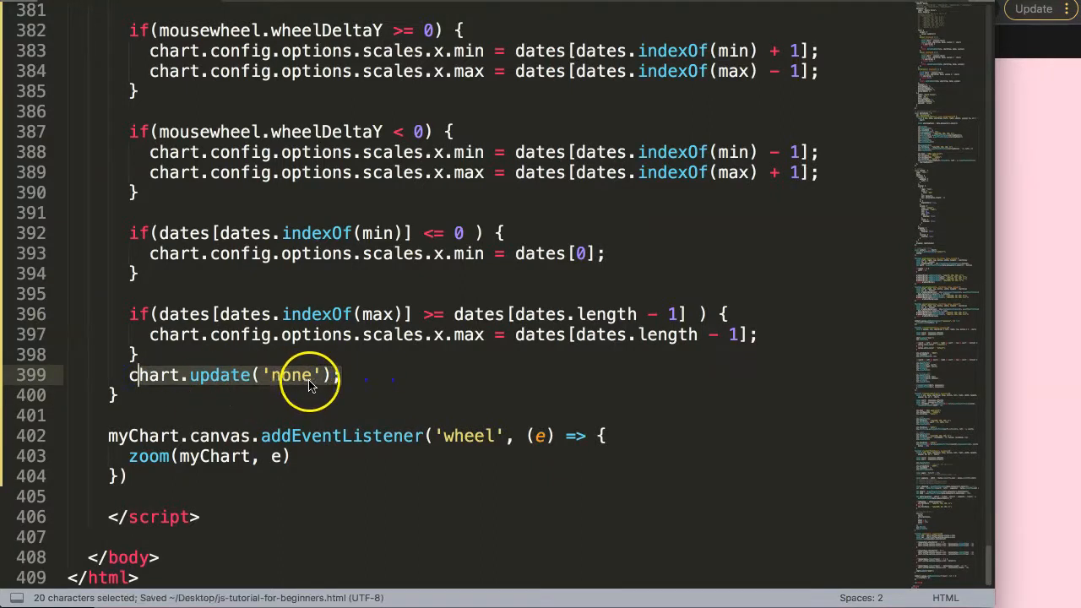
click(1032, 8)
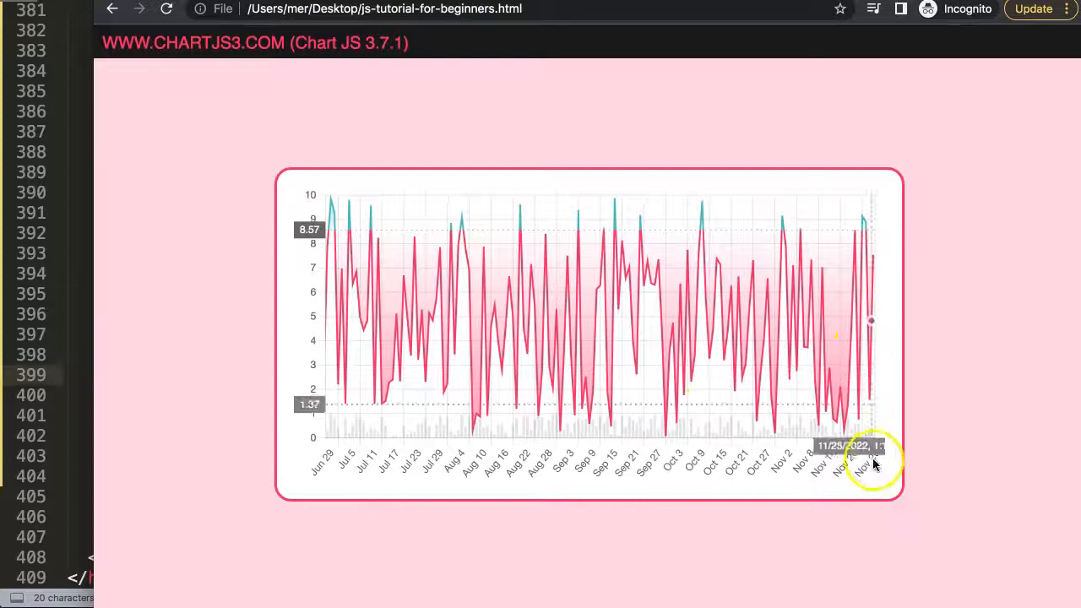
mouse_move(89, 334)
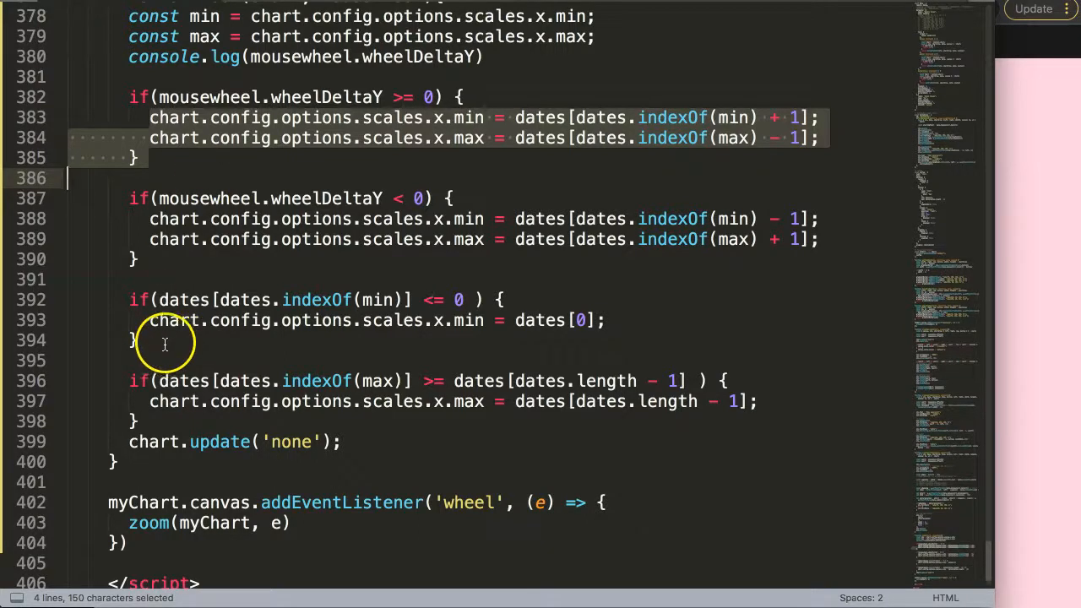
mouse_move(337, 132)
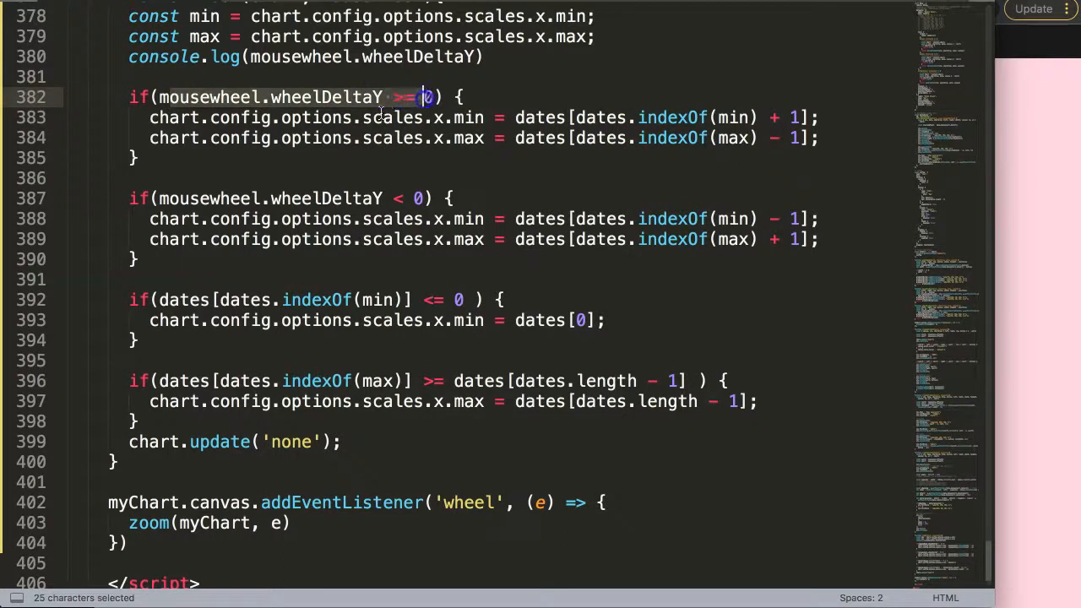
Step: Copy the upper-bound clamp block and paste it inside the wheelDeltaY < 0 zoom-out branch
click(717, 117)
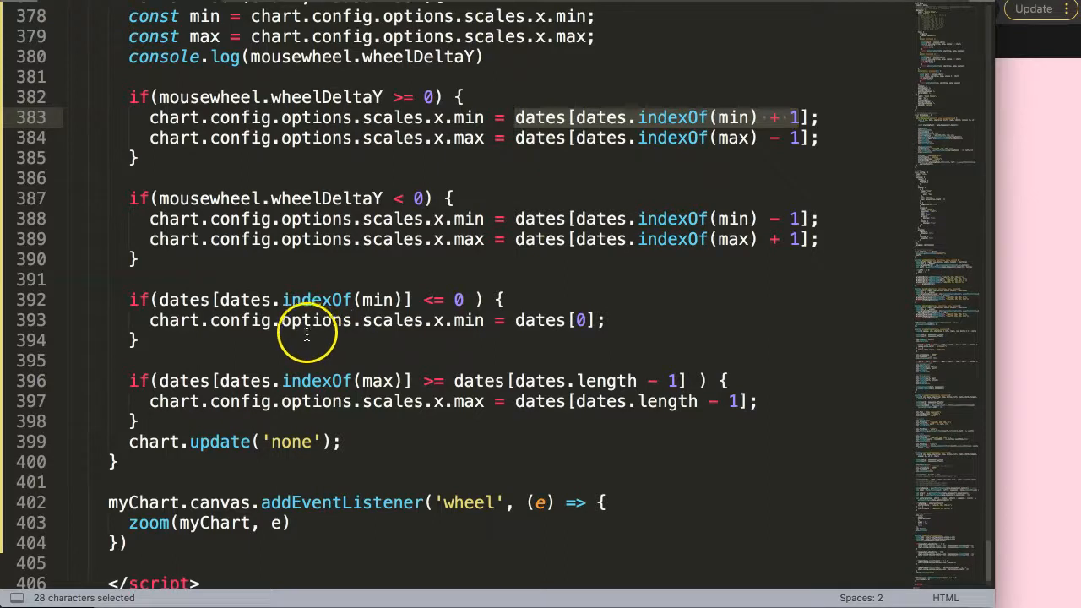
mouse_move(466, 376)
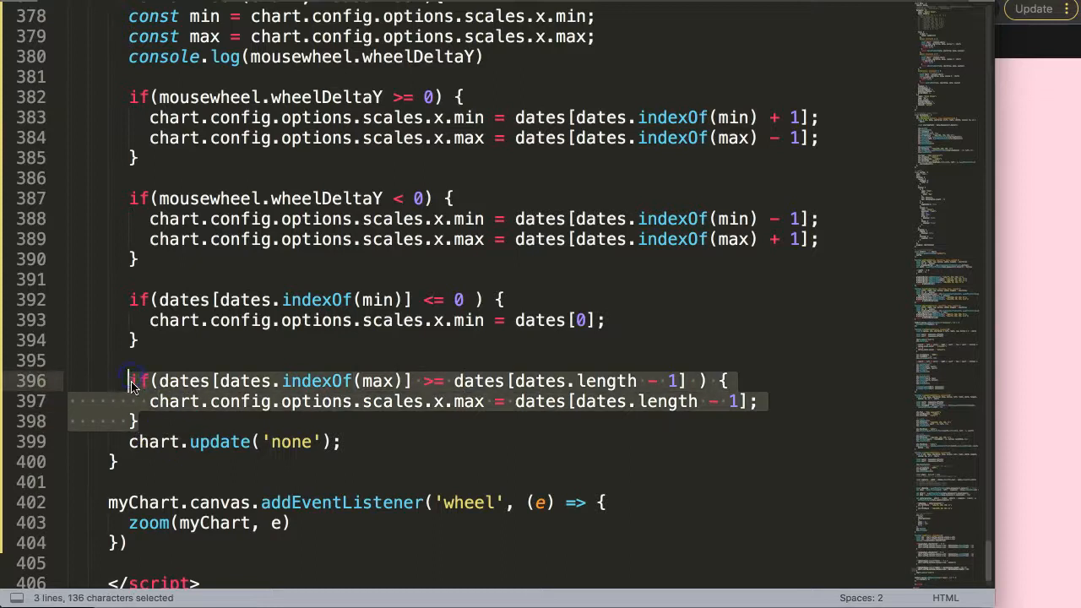
mouse_move(389, 391)
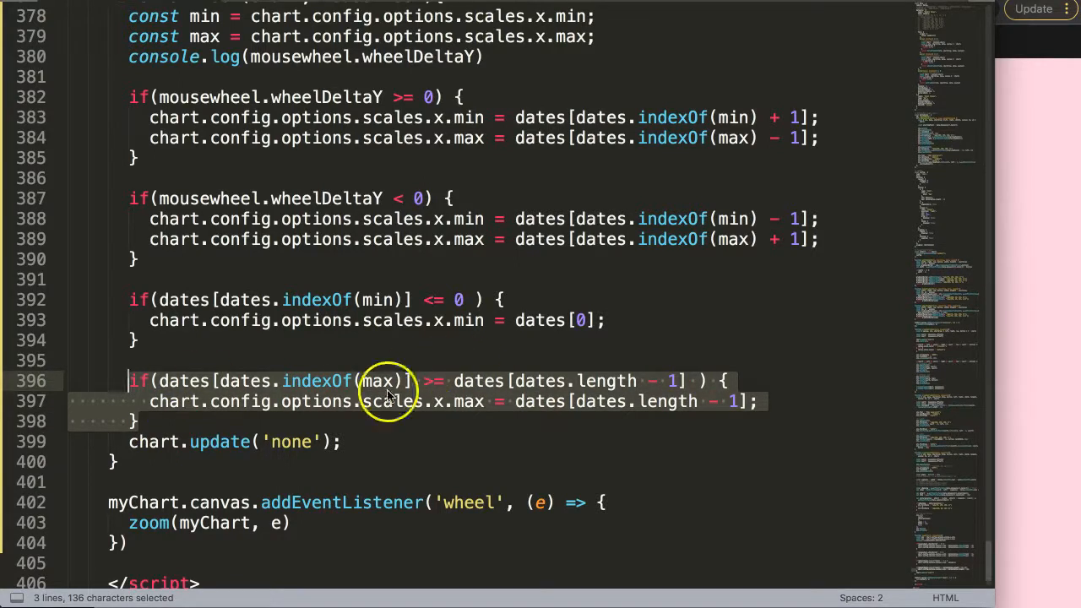
mouse_move(630, 407)
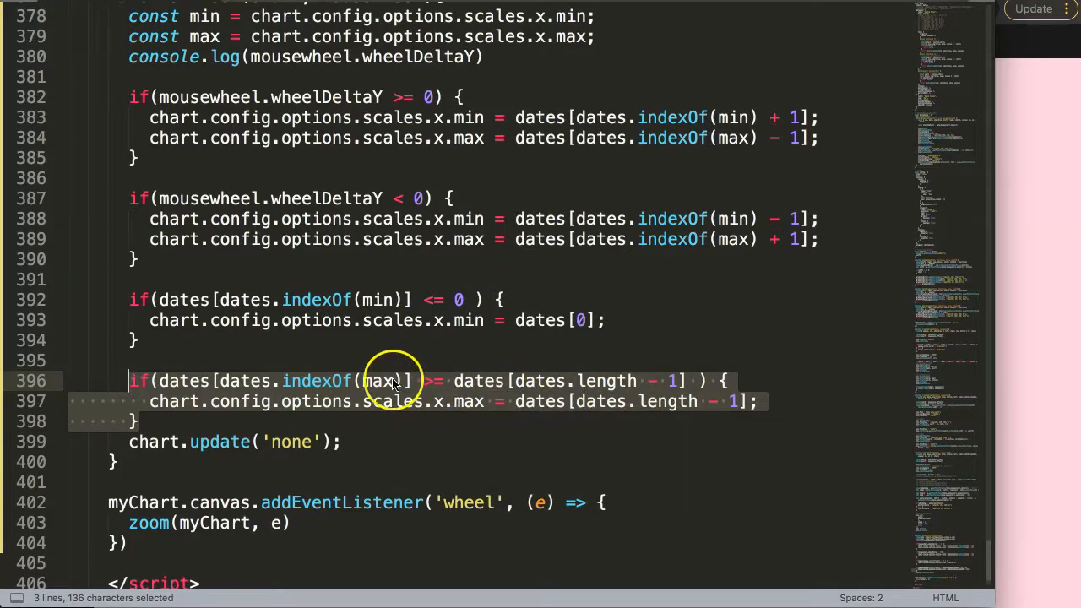
key(cmd+c)
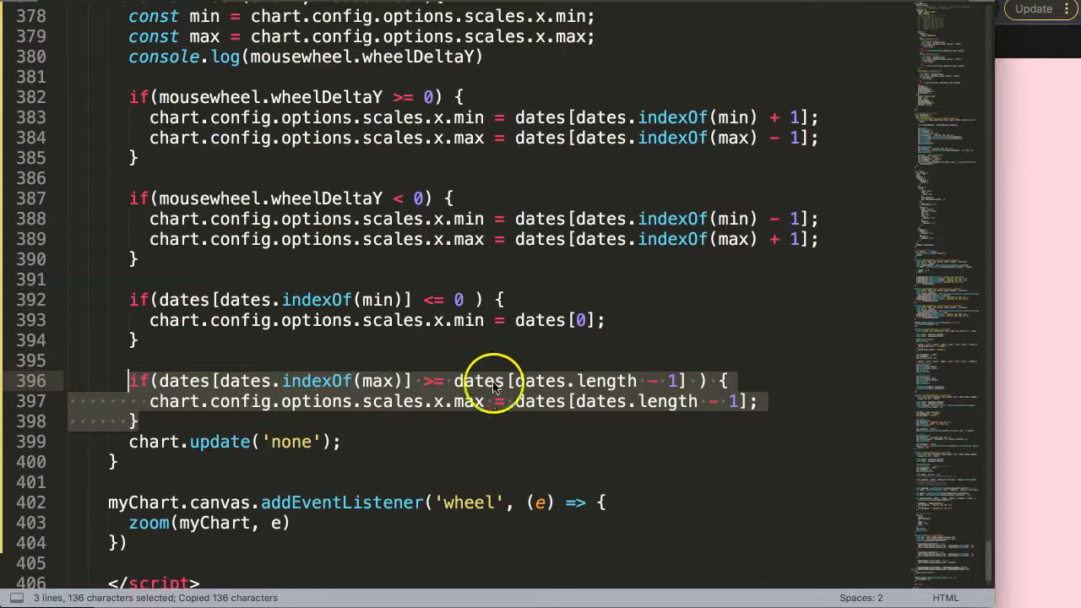
mouse_move(211, 191)
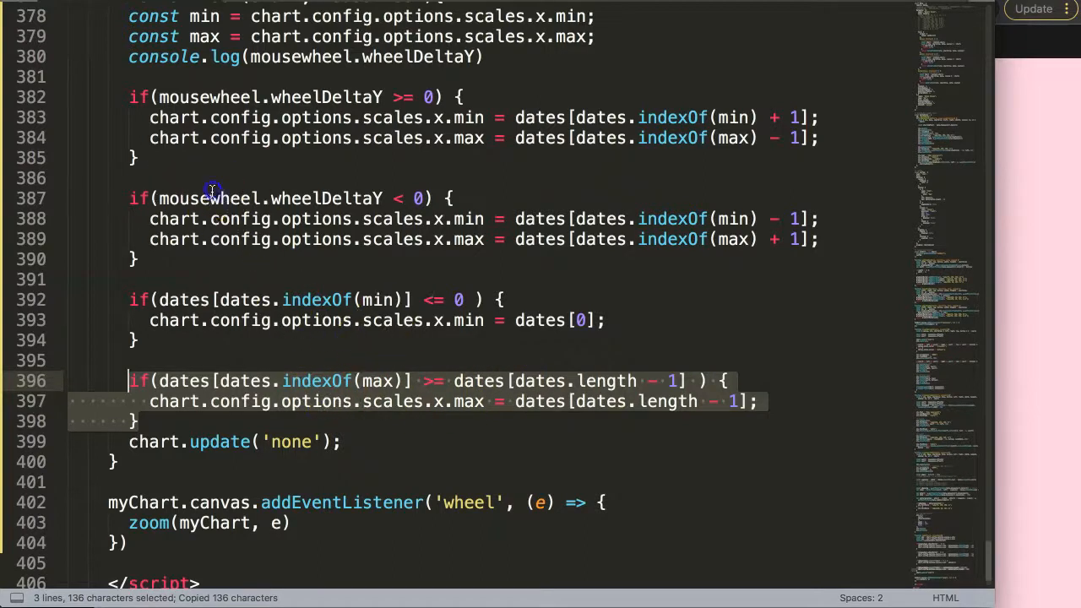
click(821, 239)
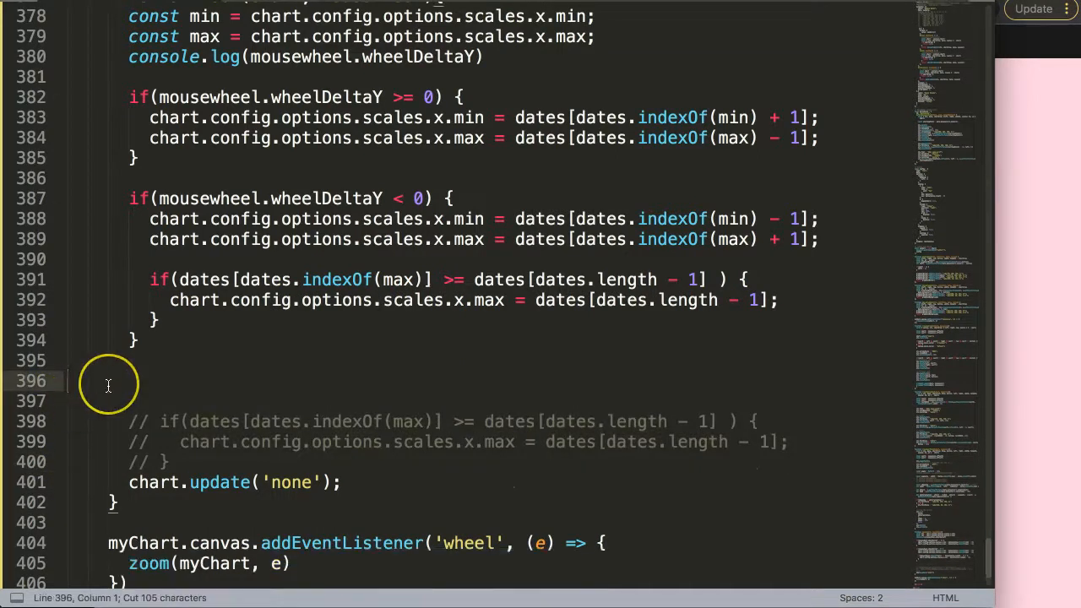
key(cmd+v)
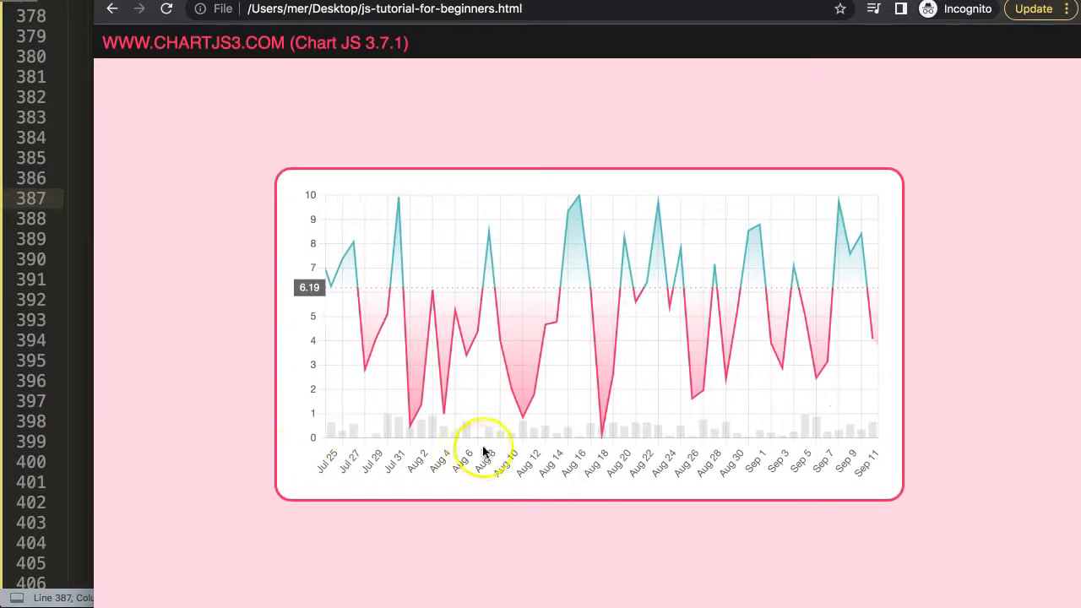
mouse_move(684, 448)
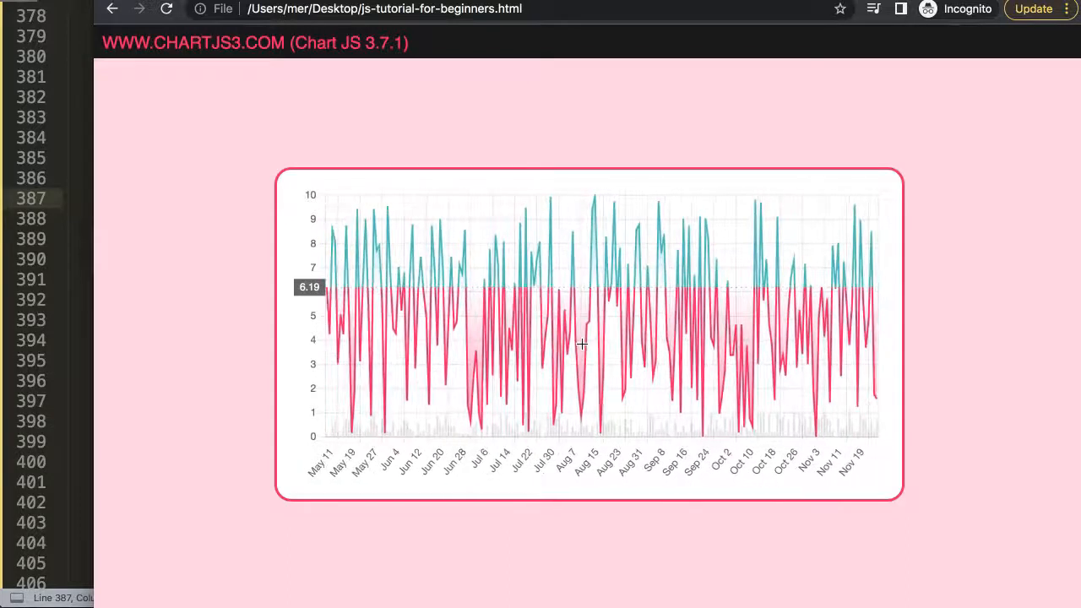
Step: Right-click the reloaded chart in Chrome while checking its zoomed x-axis range
right_click(478, 213)
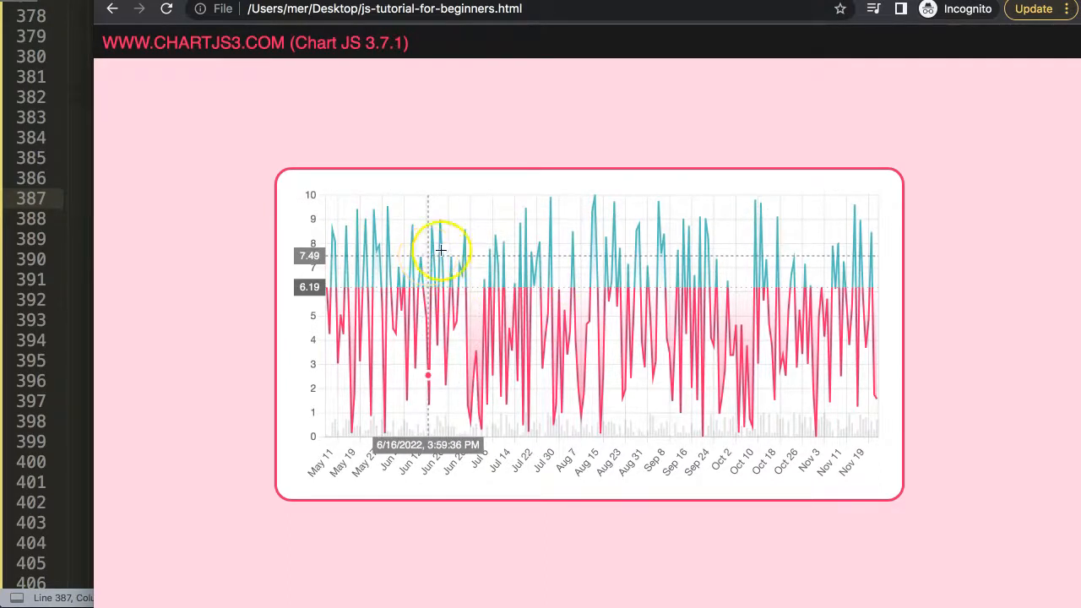
mouse_move(241, 181)
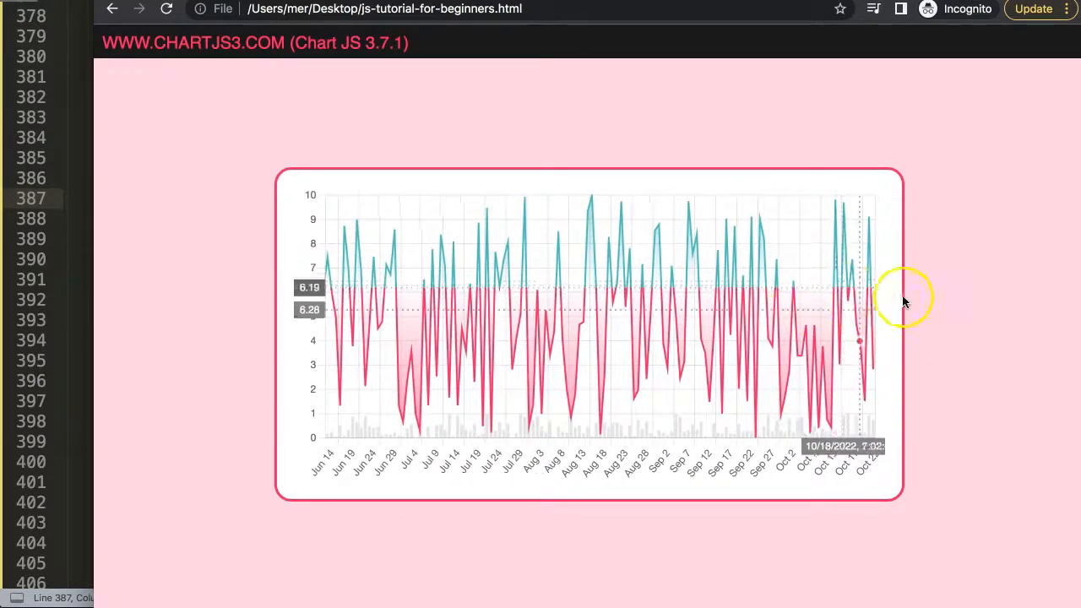
mouse_move(853, 304)
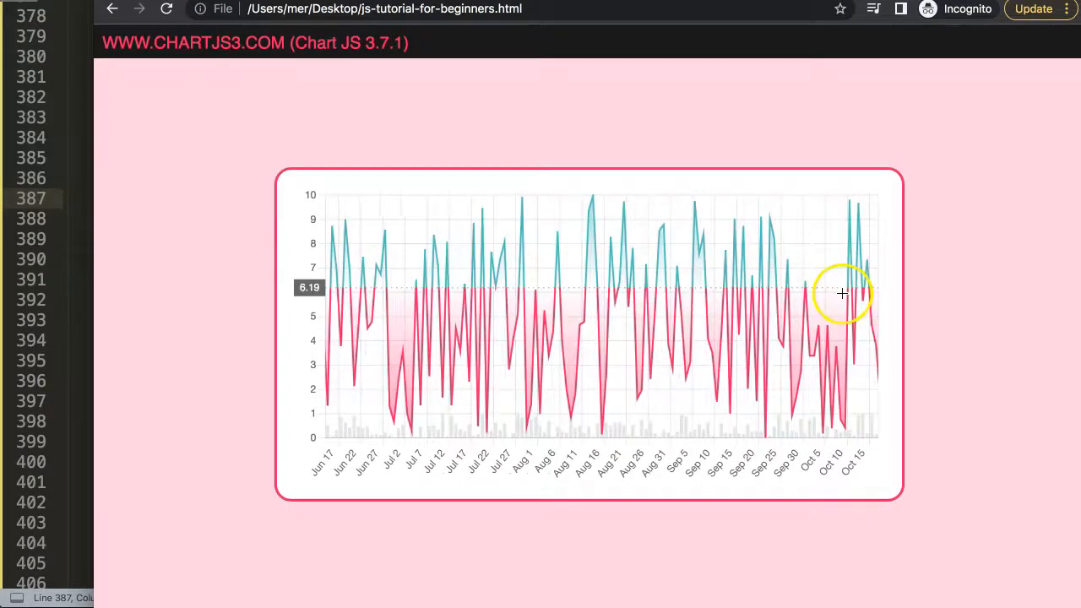
mouse_move(830, 214)
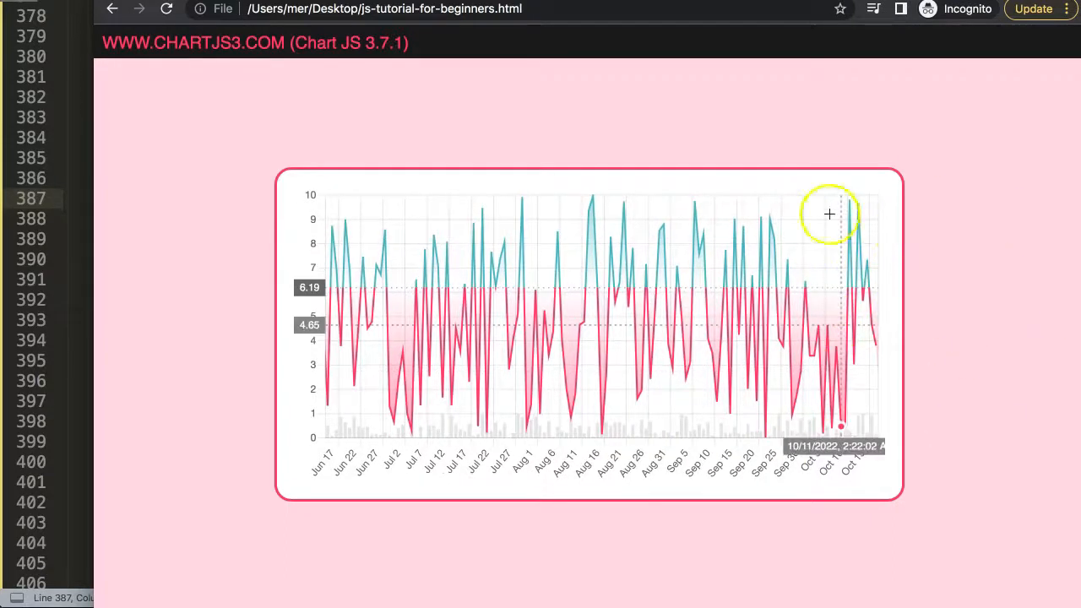
mouse_move(865, 326)
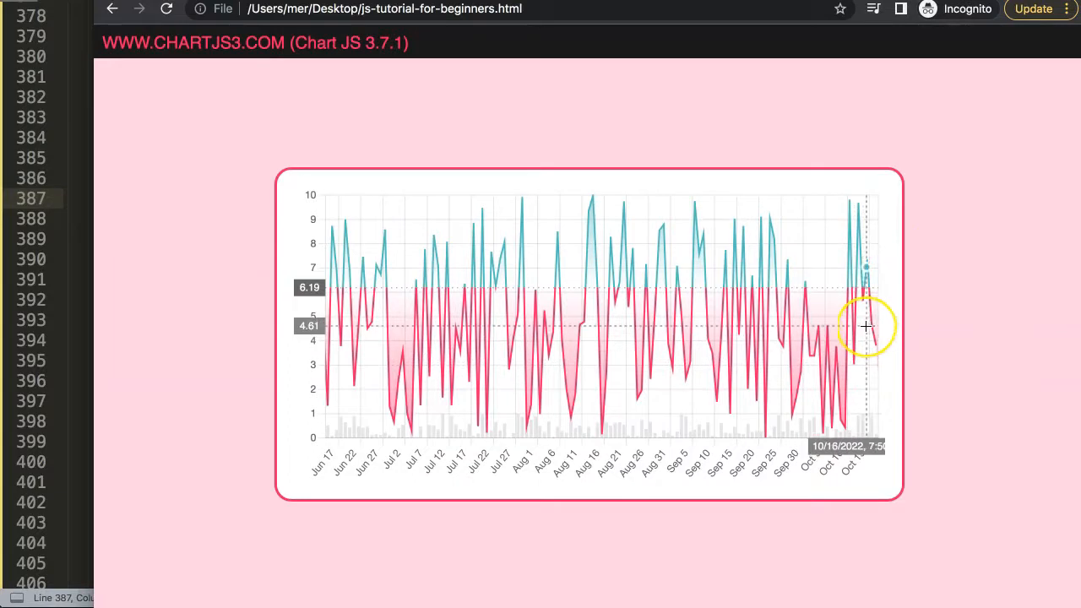